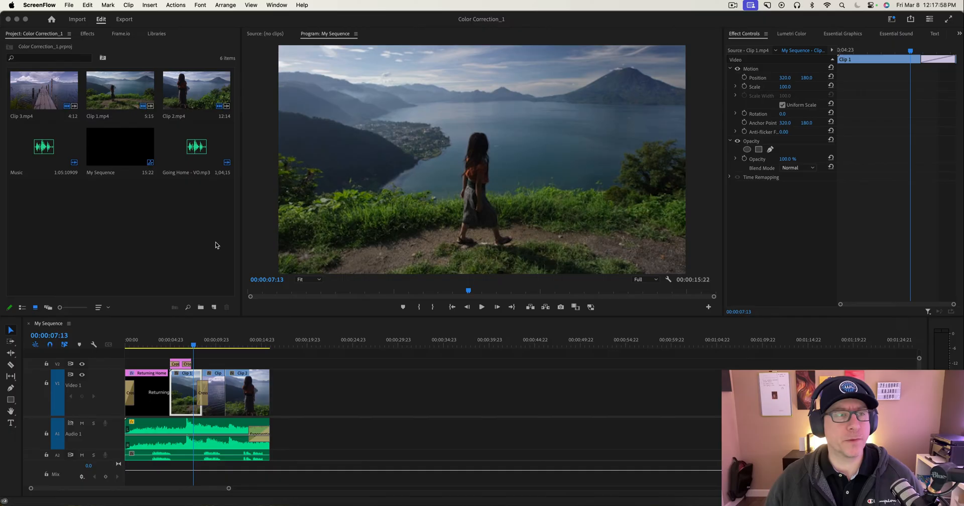
{"action": "mouse_move", "coordinate": [181, 384]}
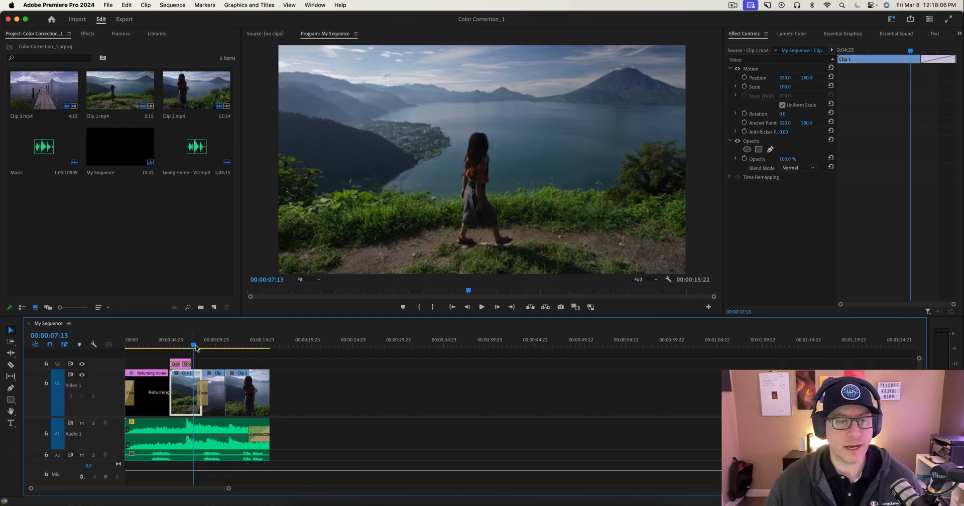
Preview the Returning Home title, then park the playhead on the Lake Atitlan shot
{"action": "left_click", "coordinate": [150, 346]}
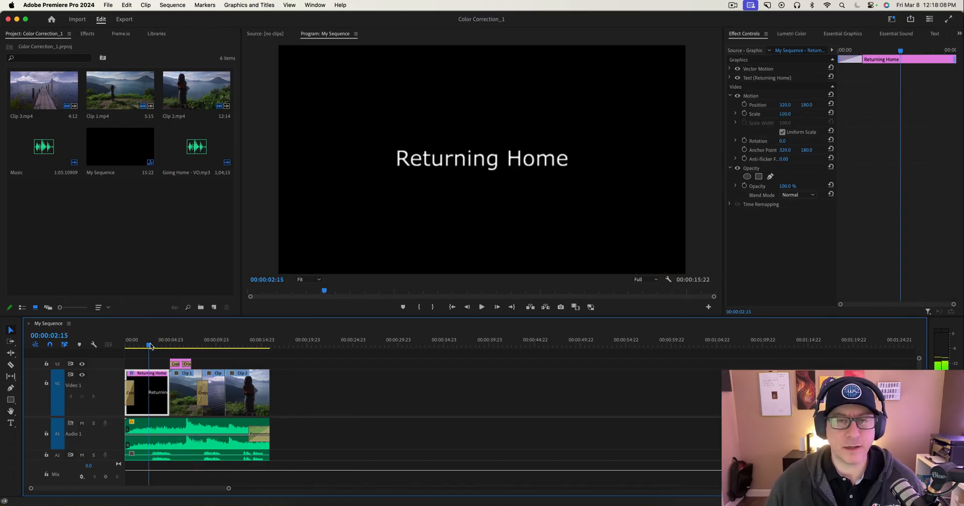
{"action": "left_click", "coordinate": [179, 339]}
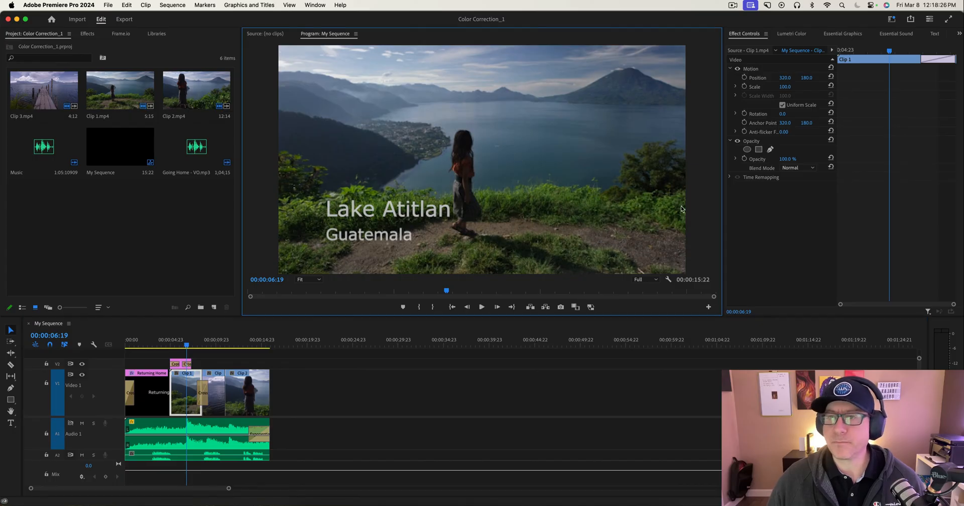
{"action": "mouse_move", "coordinate": [759, 254]}
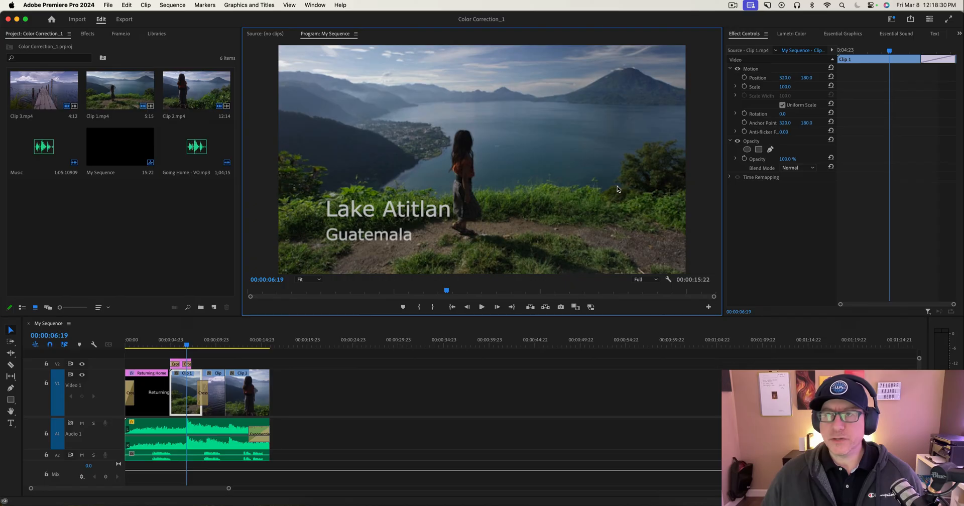
{"action": "mouse_move", "coordinate": [655, 163]}
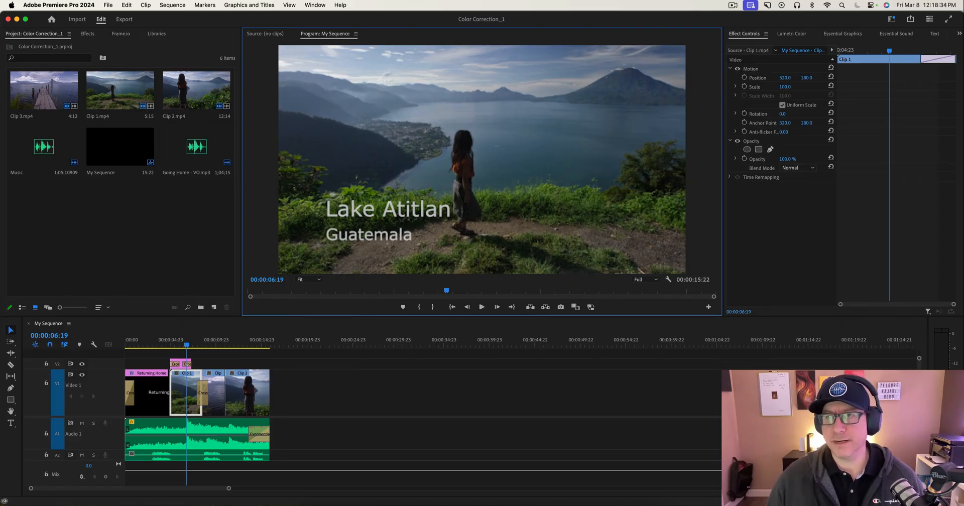
Switch to the Effects workspace to show Lumetri Color for Clip 1
{"action": "left_click", "coordinate": [892, 19]}
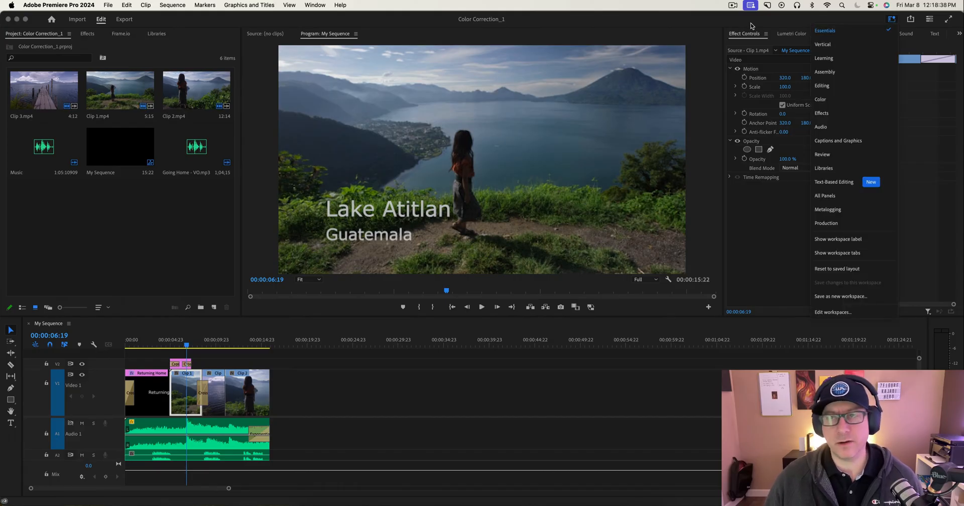
{"action": "left_click", "coordinate": [824, 30]}
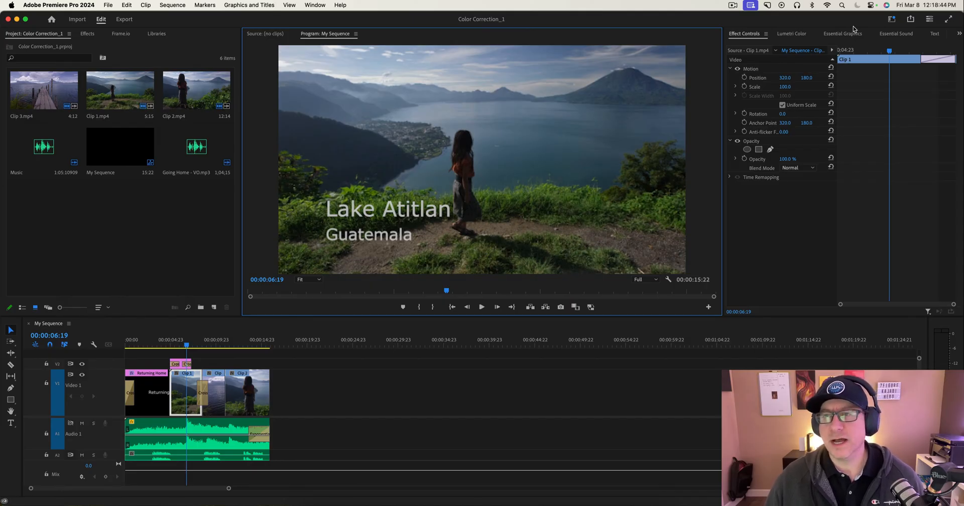
{"action": "mouse_move", "coordinate": [892, 19]}
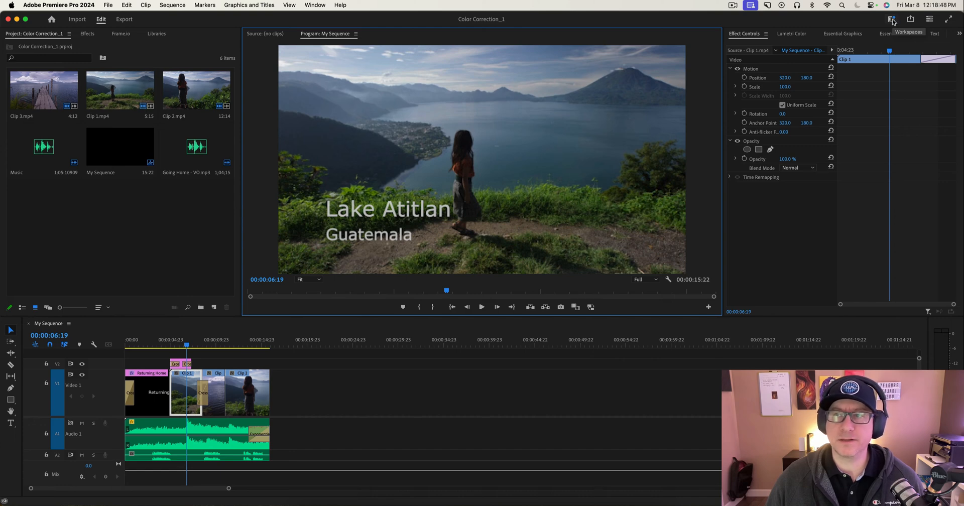
{"action": "left_click", "coordinate": [891, 20]}
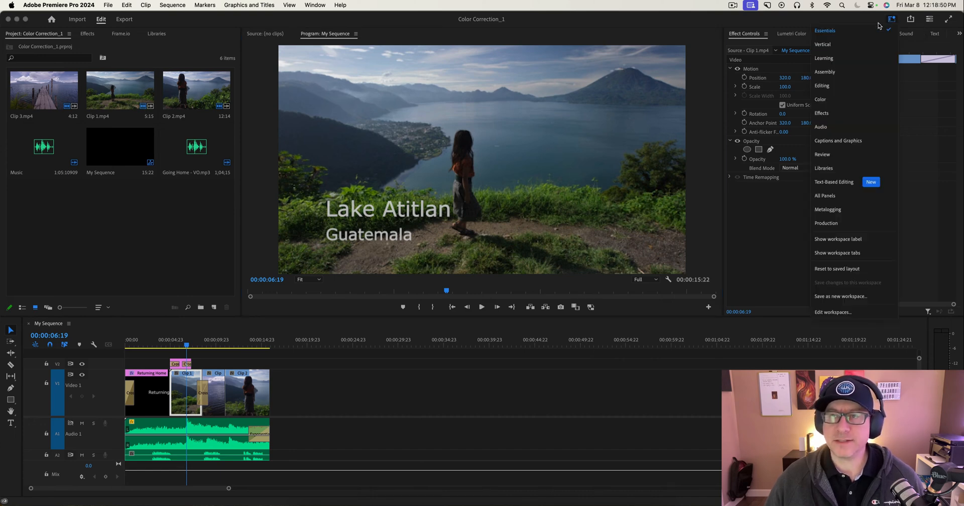
{"action": "mouse_move", "coordinate": [821, 114]}
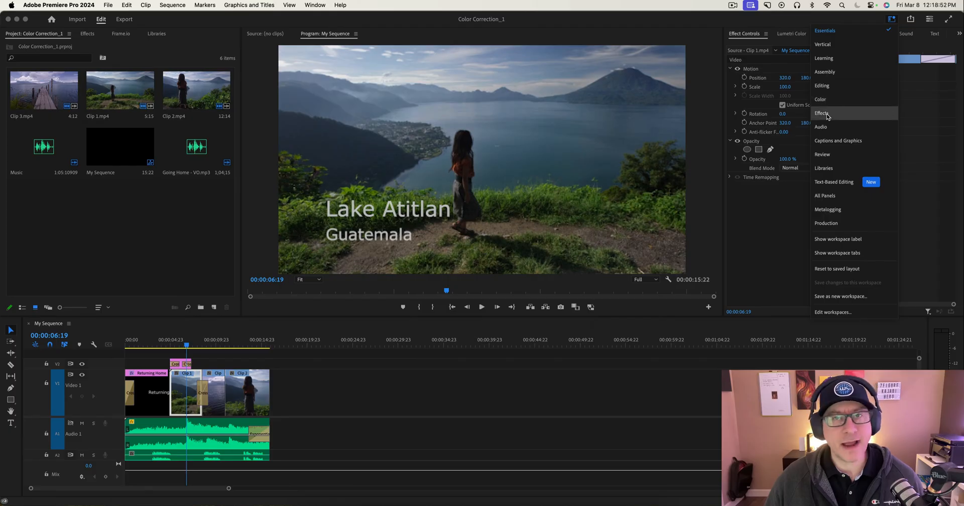
{"action": "left_click", "coordinate": [820, 99]}
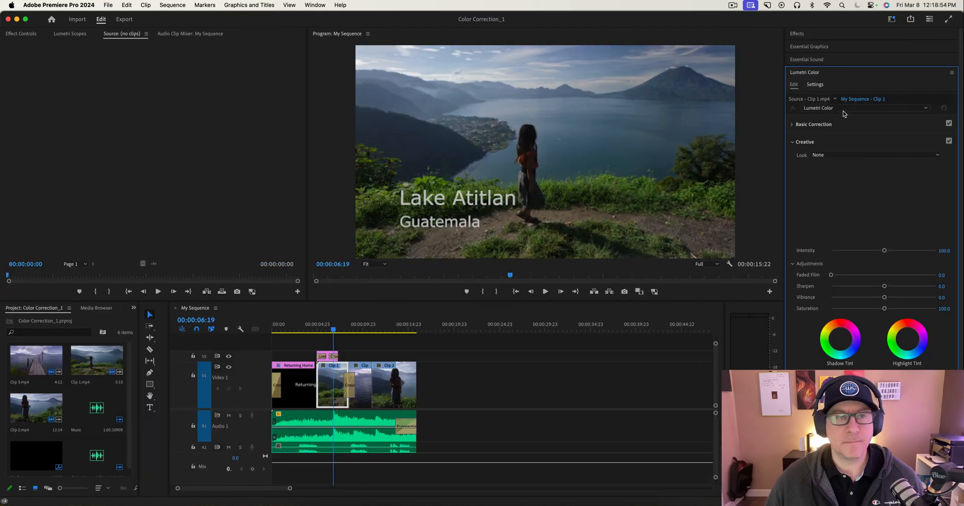
{"action": "mouse_move", "coordinate": [796, 152]}
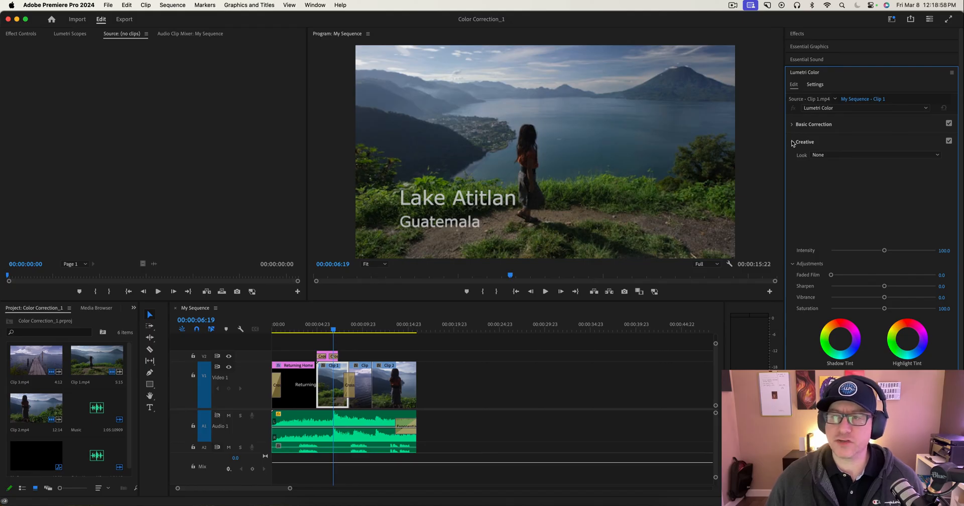
{"action": "left_click", "coordinate": [792, 142]}
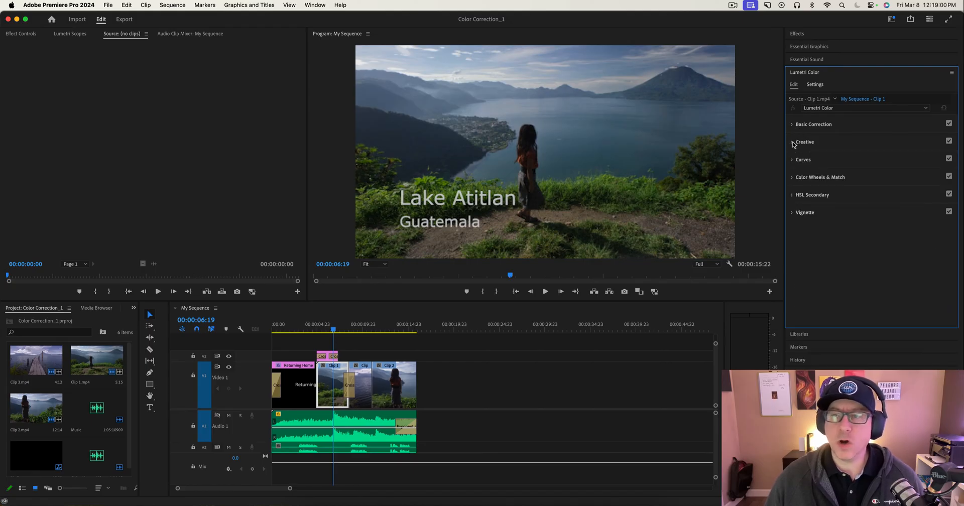
{"action": "left_click", "coordinate": [792, 142]}
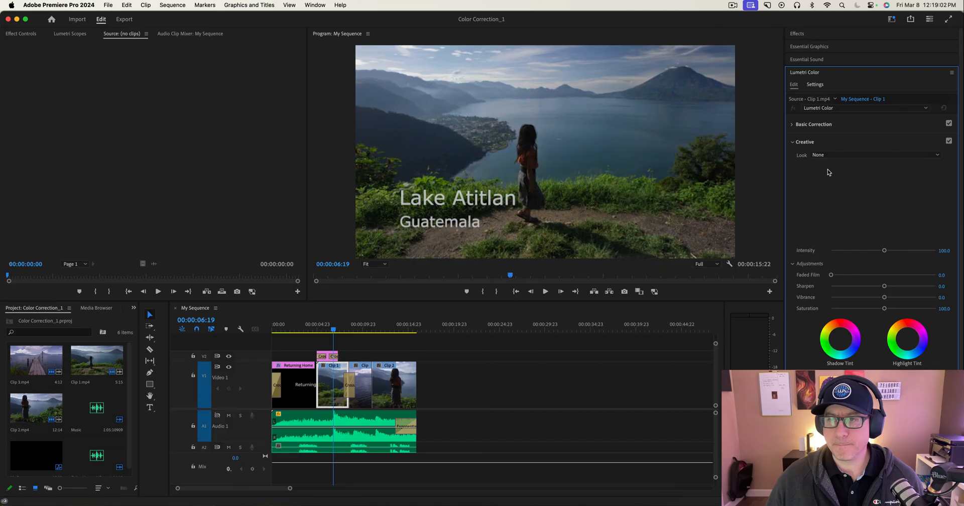
{"action": "mouse_move", "coordinate": [885, 309]}
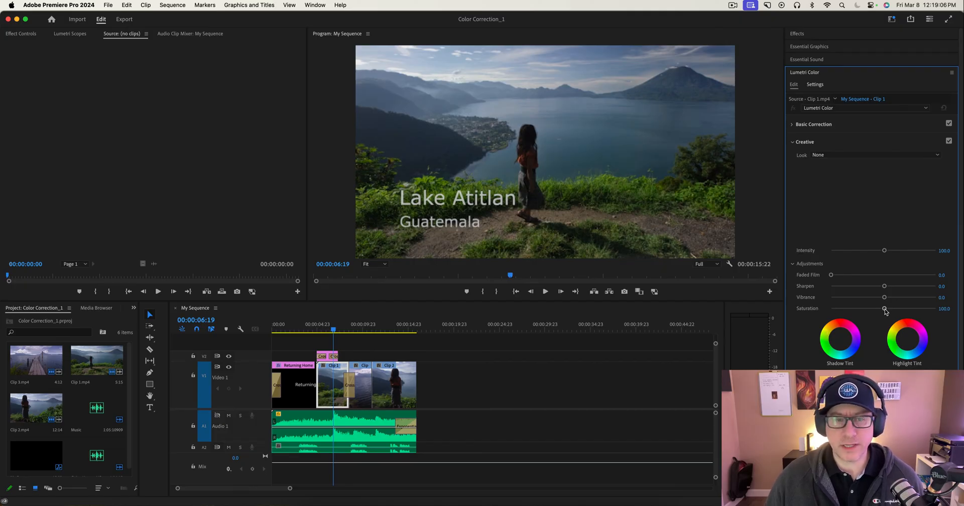
Lower the Lake Atitlan clip's Lumetri Creative saturation to about 25, then move to Clip 2
{"action": "left_click_drag", "start_coordinate": [884, 308], "coordinate": [860, 309]}
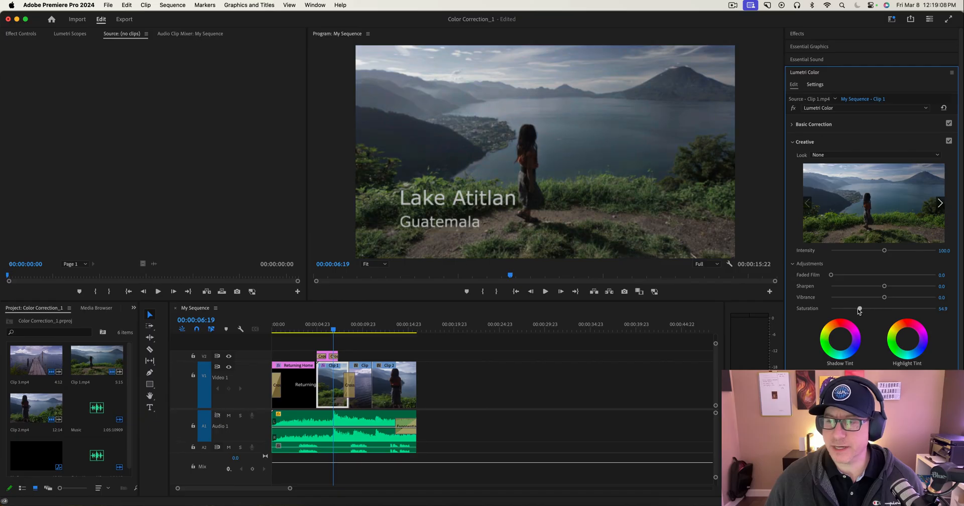
{"action": "left_click_drag", "start_coordinate": [859, 309], "coordinate": [850, 309]}
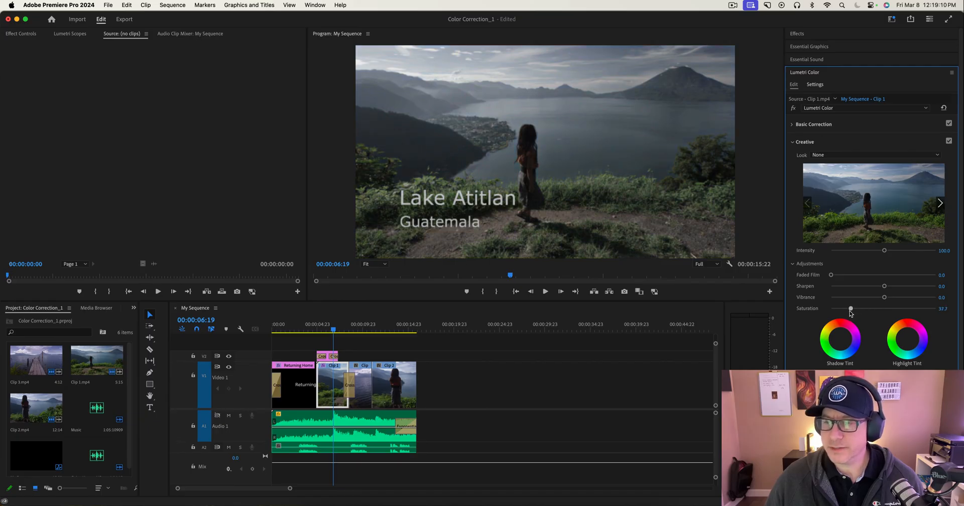
{"action": "left_click_drag", "start_coordinate": [850, 308], "coordinate": [843, 308]}
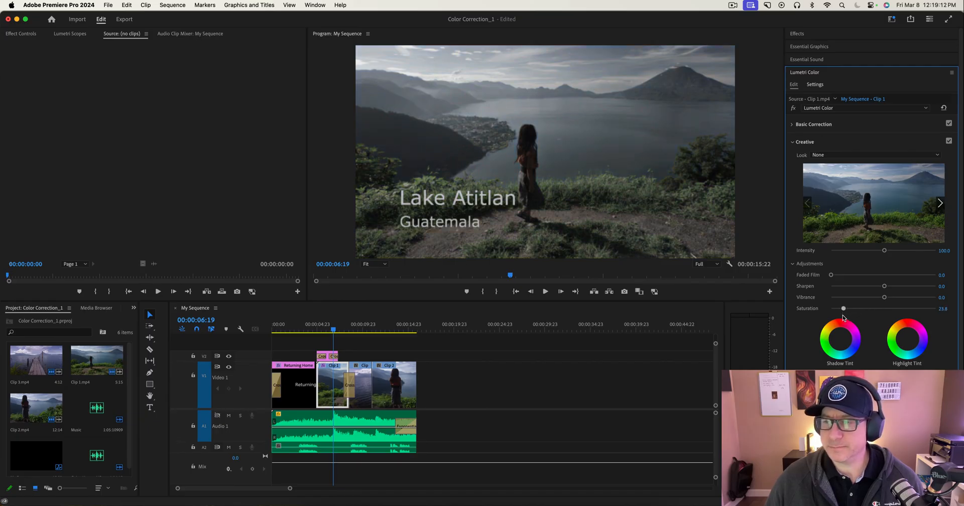
{"action": "left_click_drag", "start_coordinate": [842, 308], "coordinate": [845, 308]}
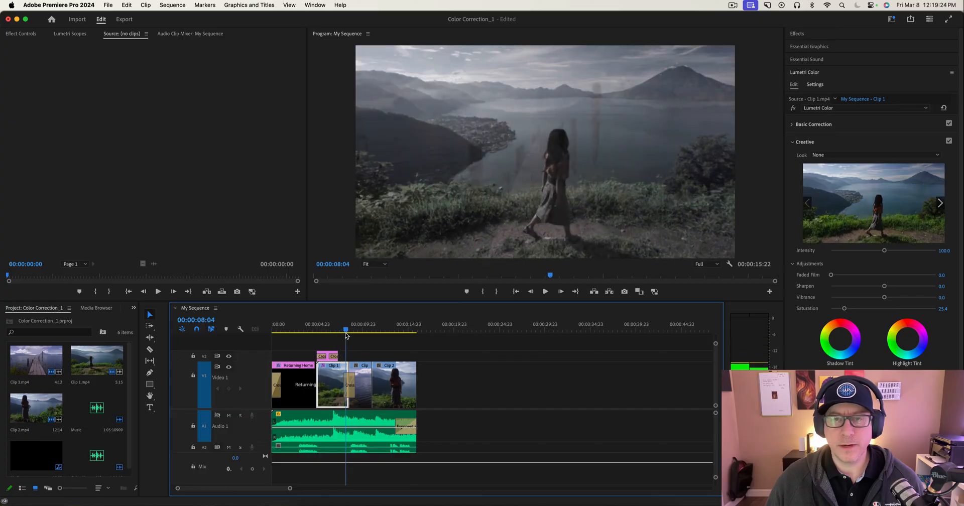
{"action": "left_click", "coordinate": [372, 332]}
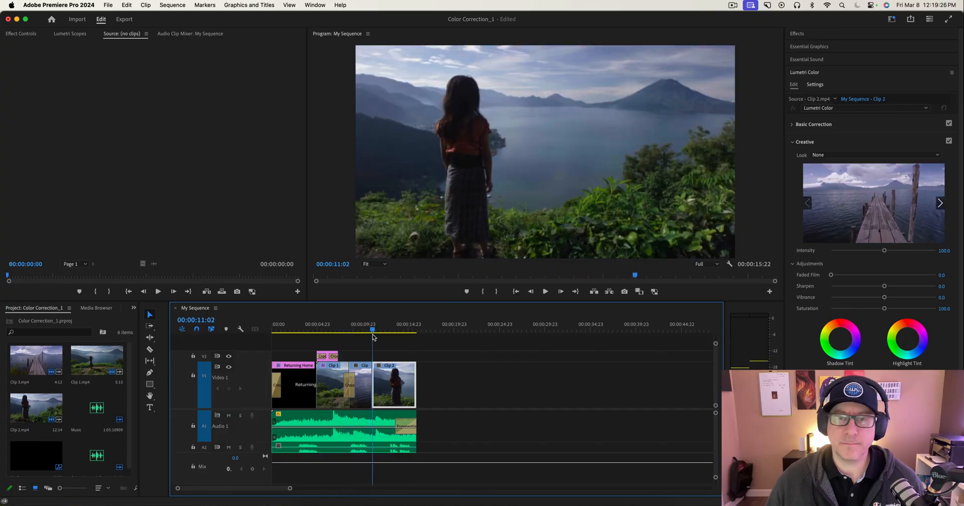